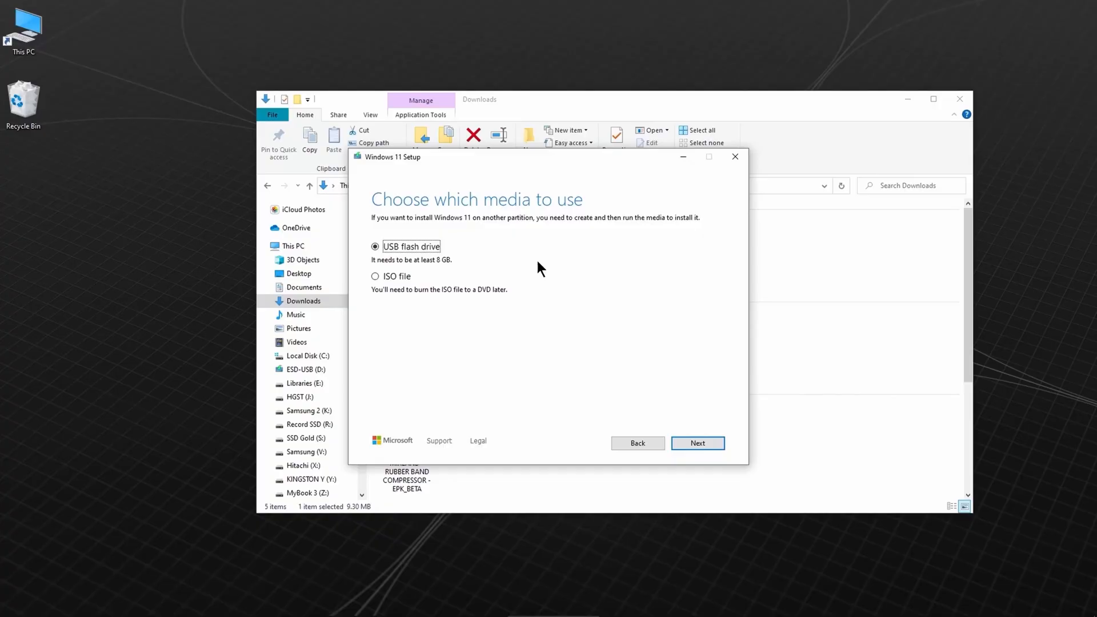
Confirm USB flash drive as the installation media type.
left_click(696, 443)
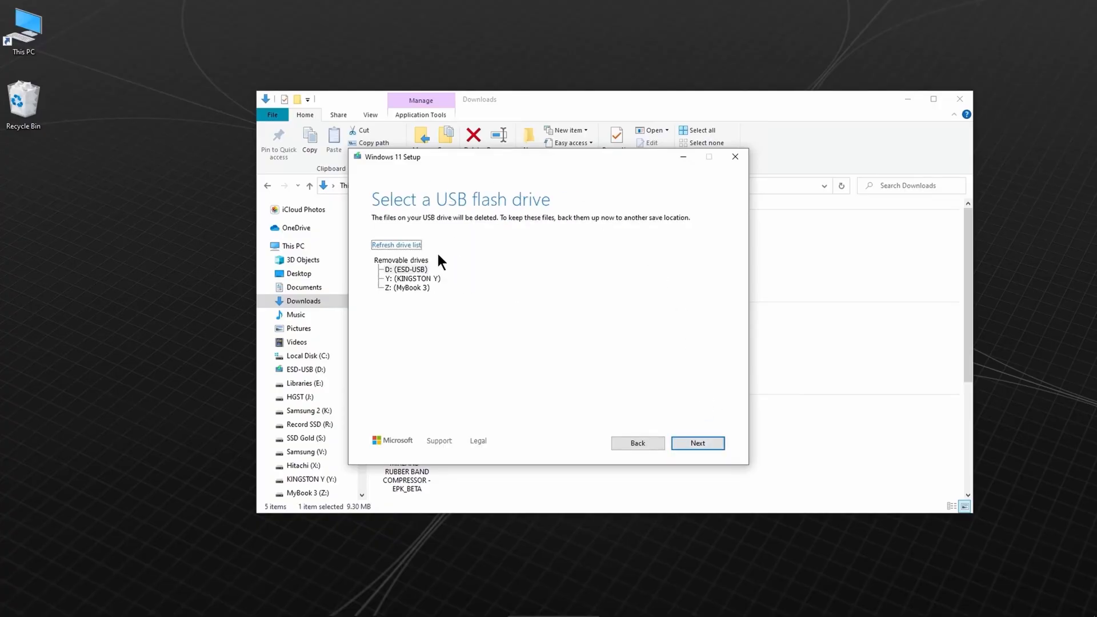
Choose D: (ESD-USB) as the target drive and begin the Windows 11 download.
left_click(404, 269)
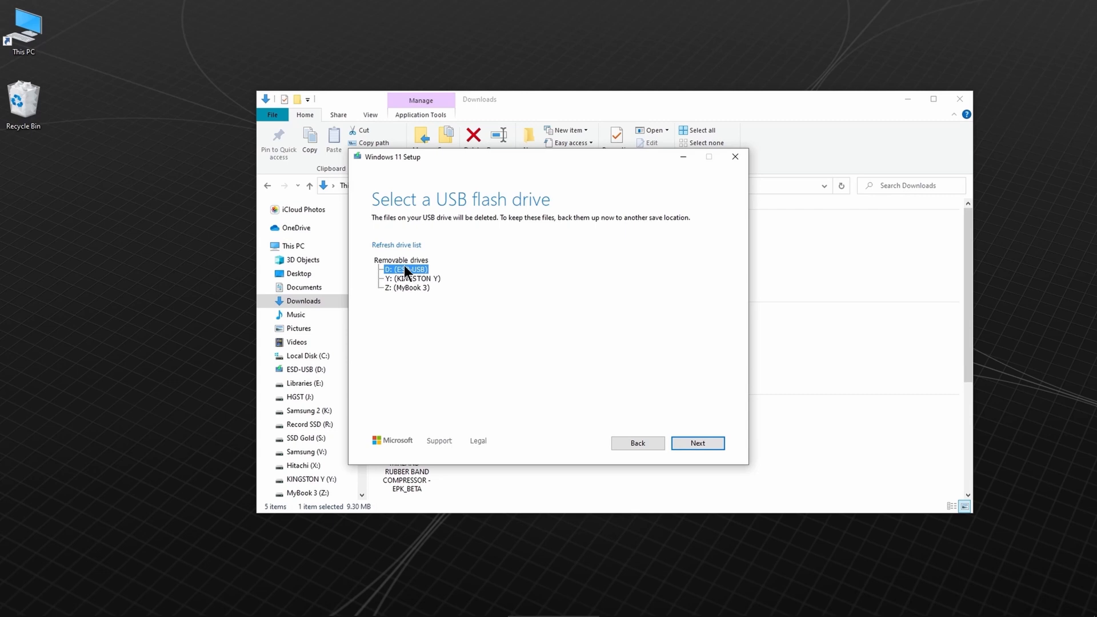
mouse_move(413, 274)
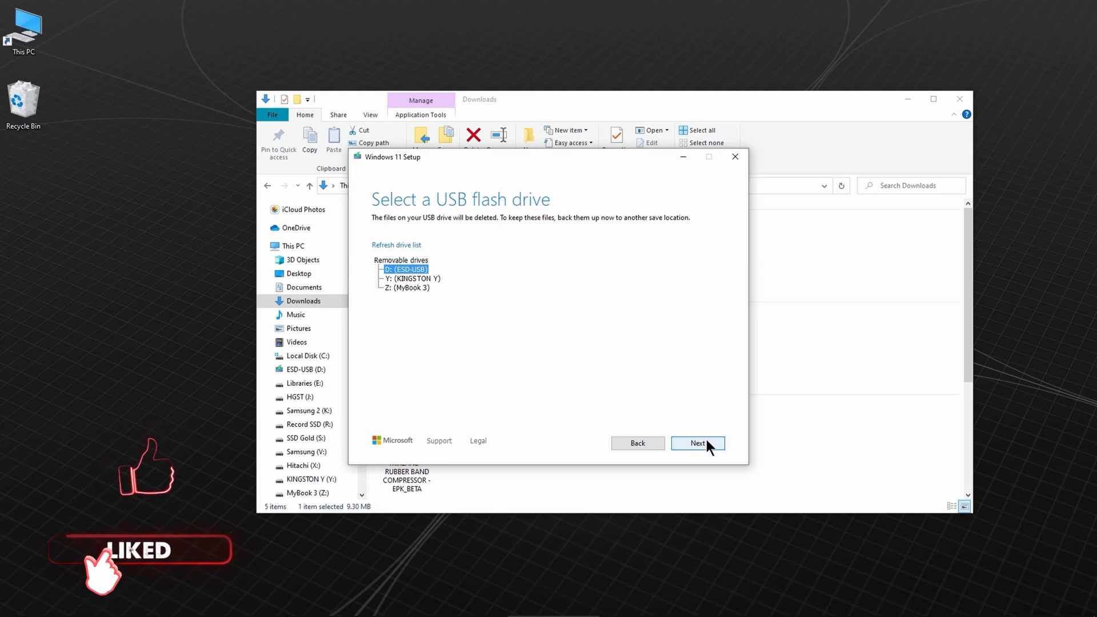
left_click(697, 443)
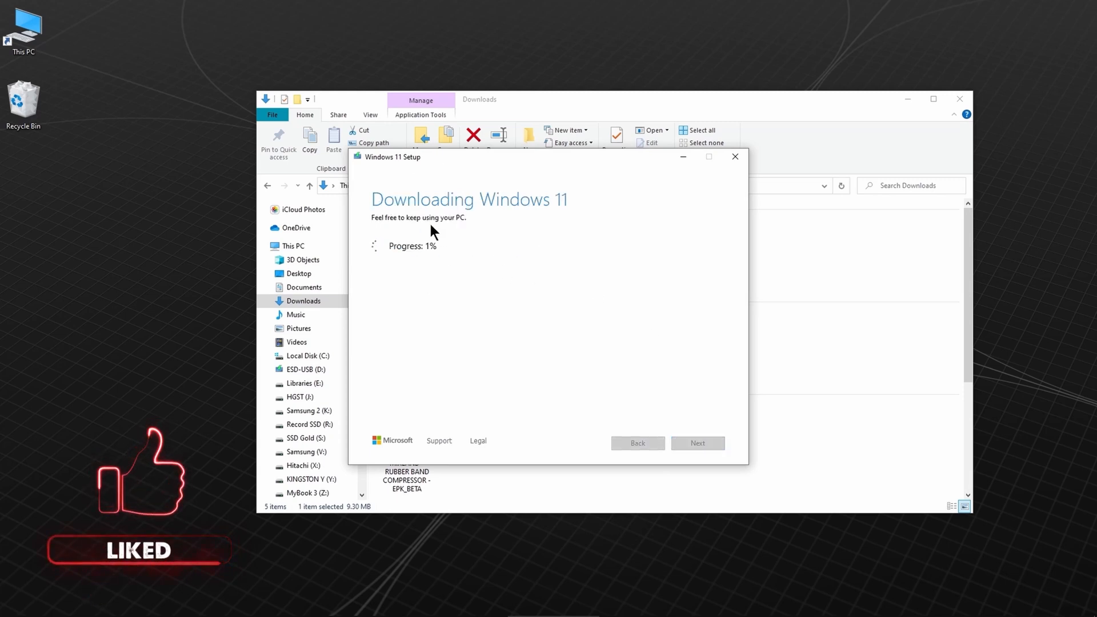